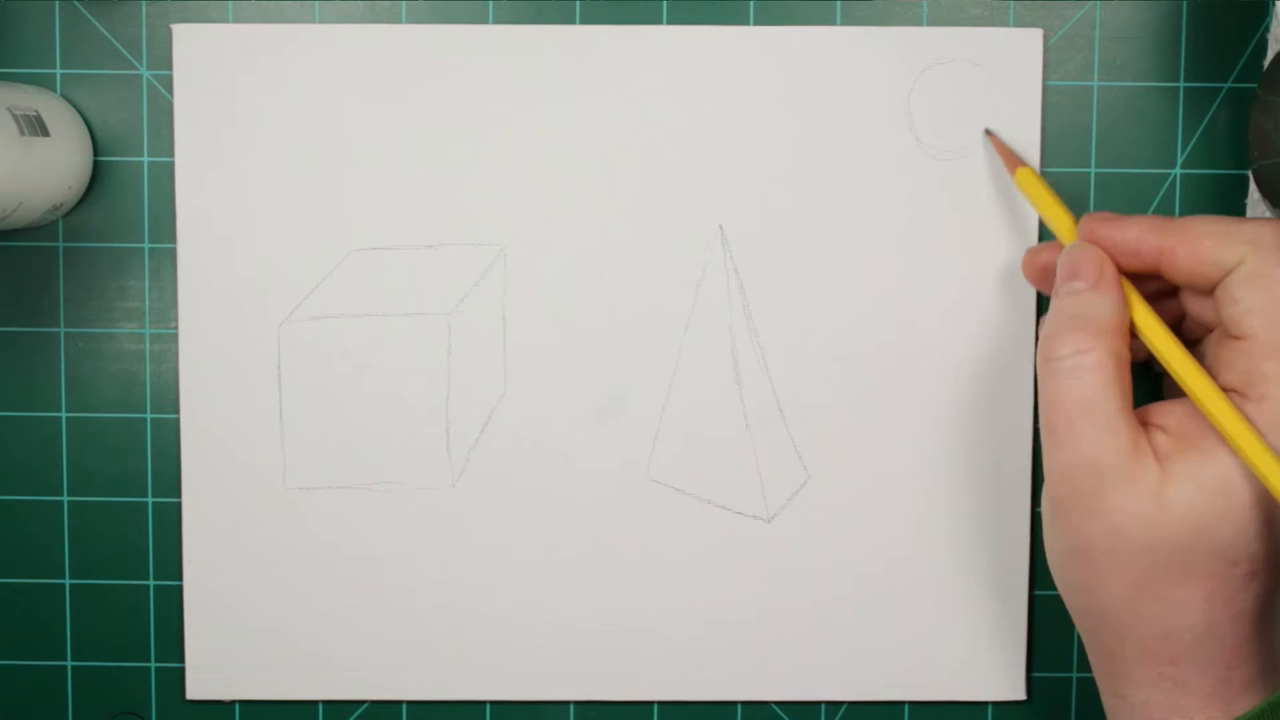
{"action": "mouse_move", "coordinate": [904, 130]}
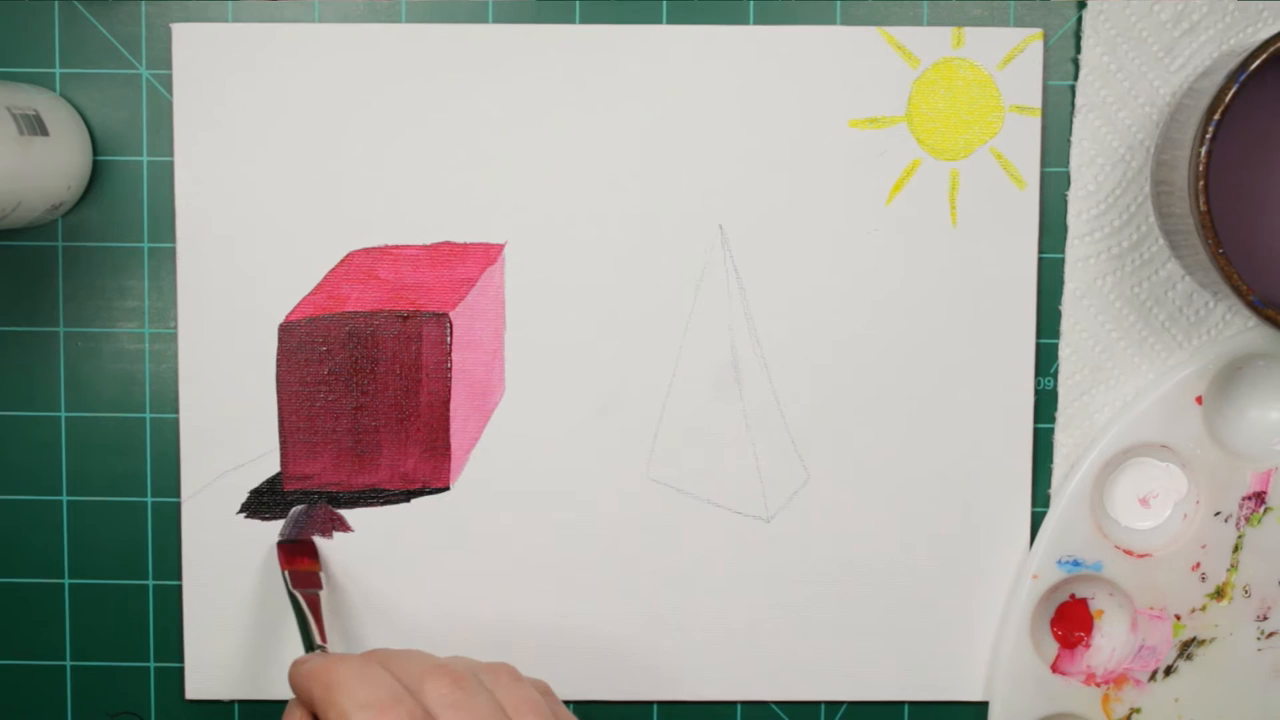
{"action": "left_click_drag", "start_coordinate": [320, 550], "coordinate": [270, 500]}
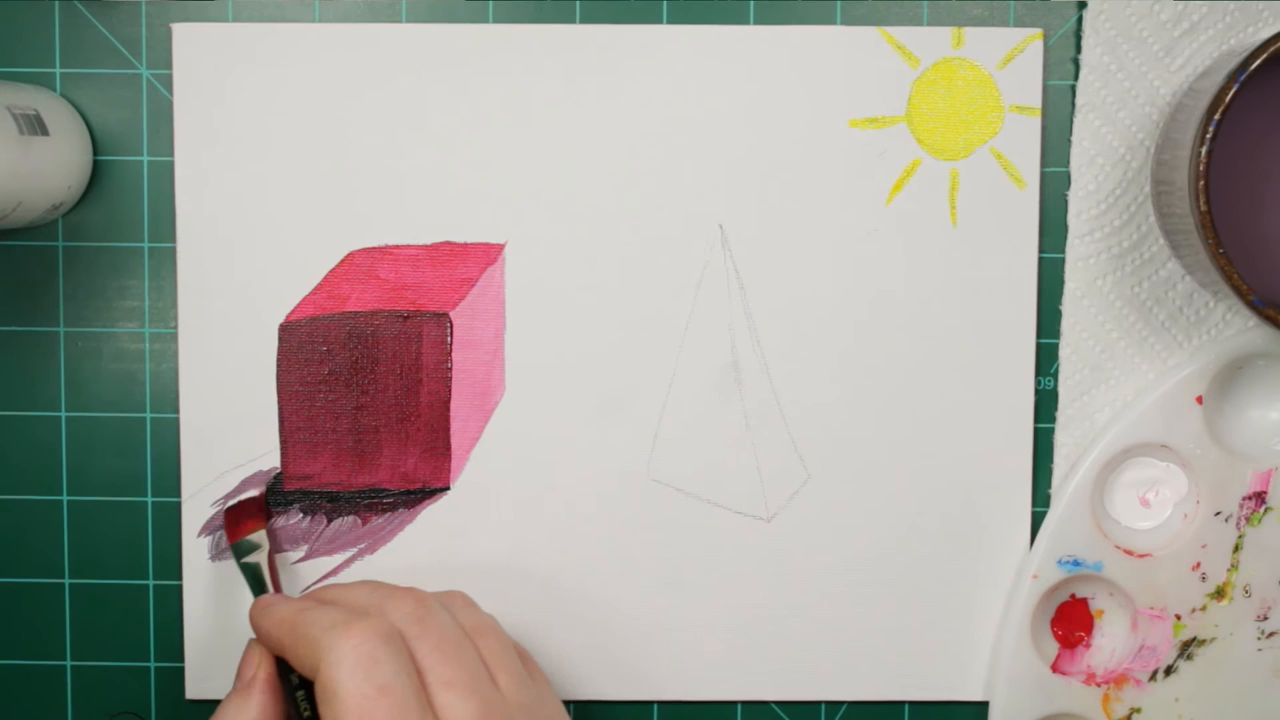